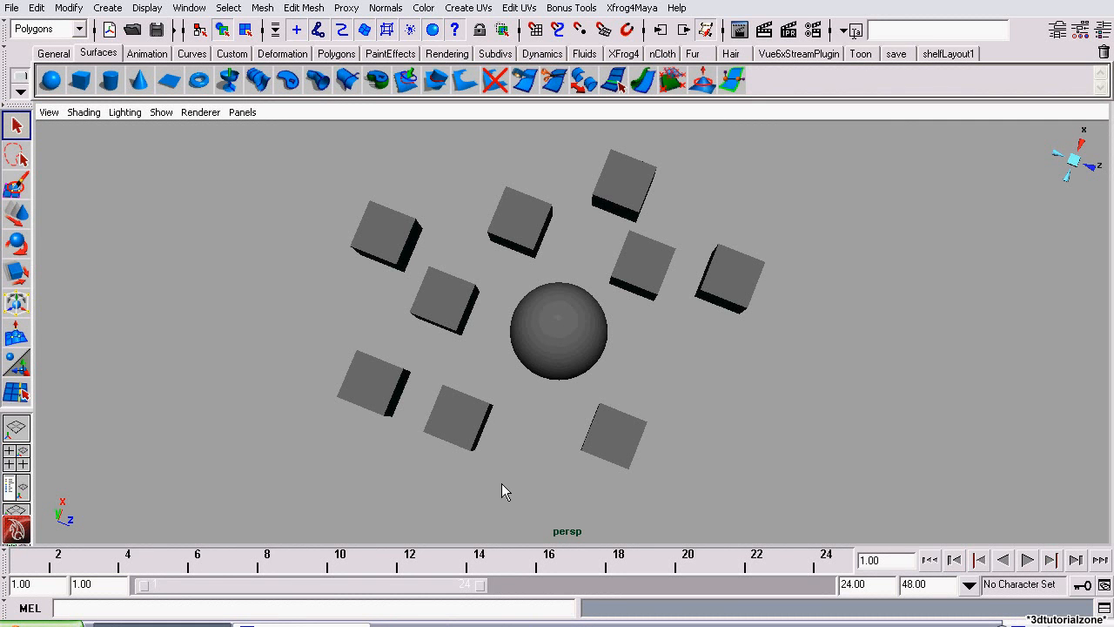
mouse_move(497, 482)
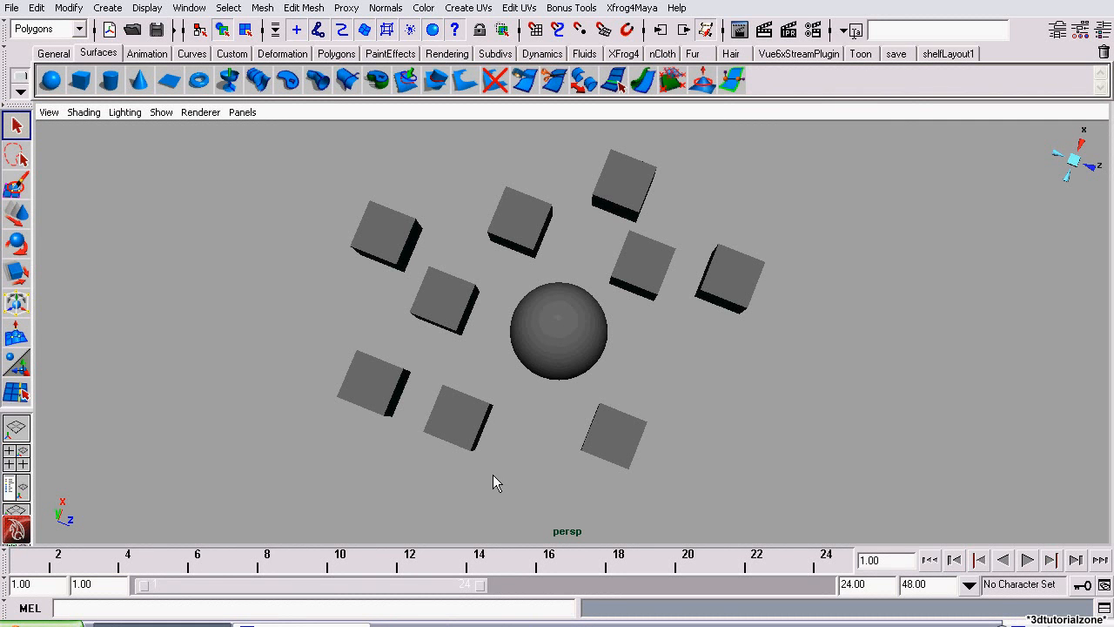
mouse_move(216, 289)
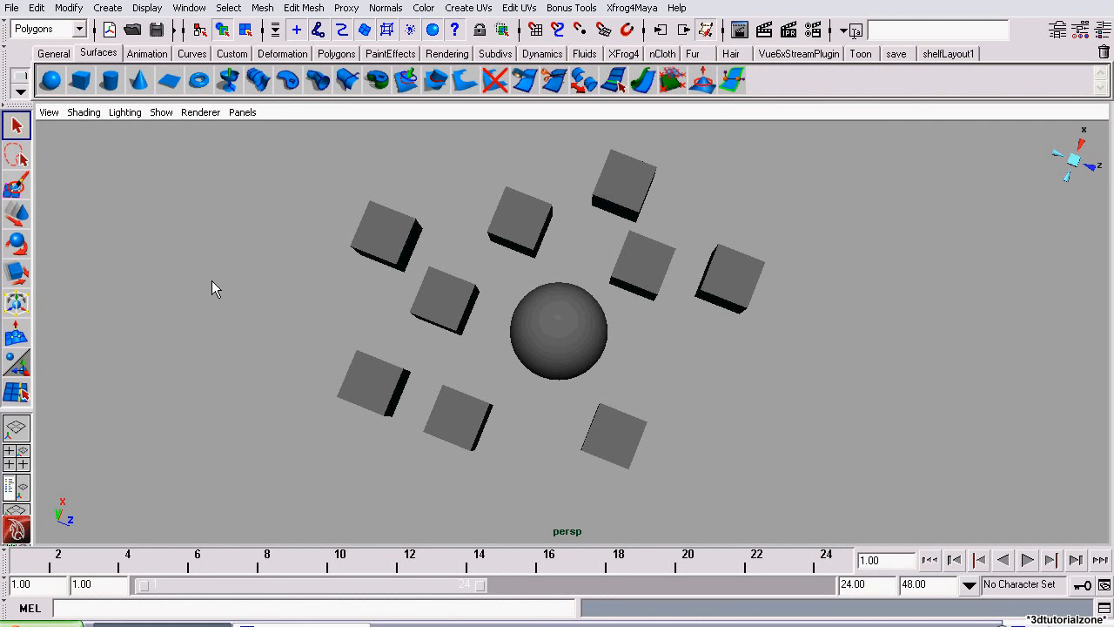
mouse_move(453, 431)
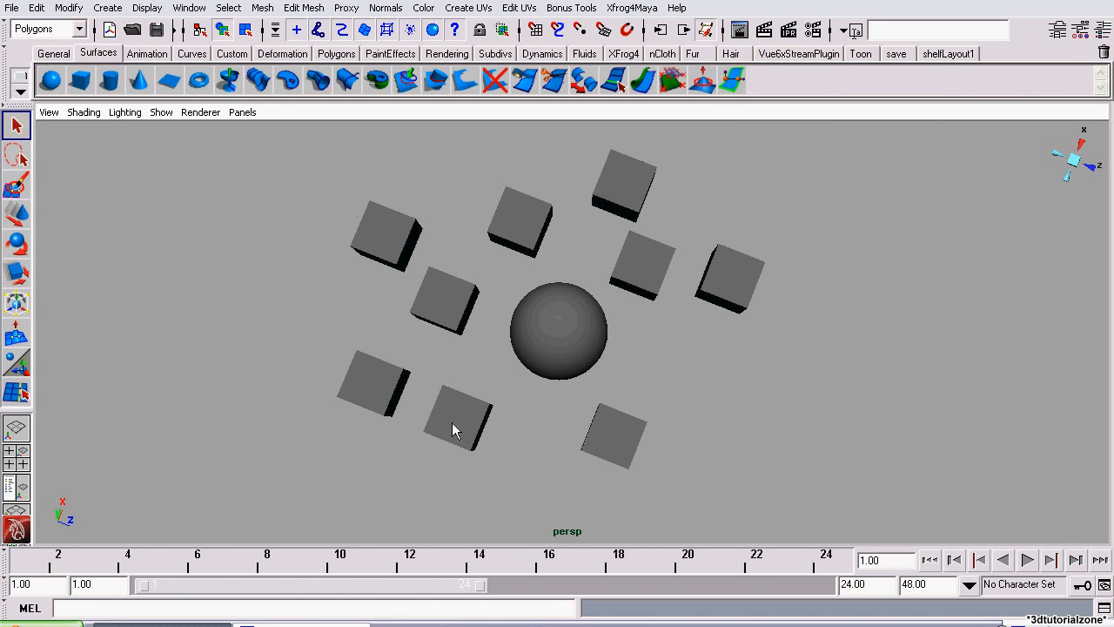
- Select single cubes around the sphere in turn, ending on the far upper-left cube
click(456, 426)
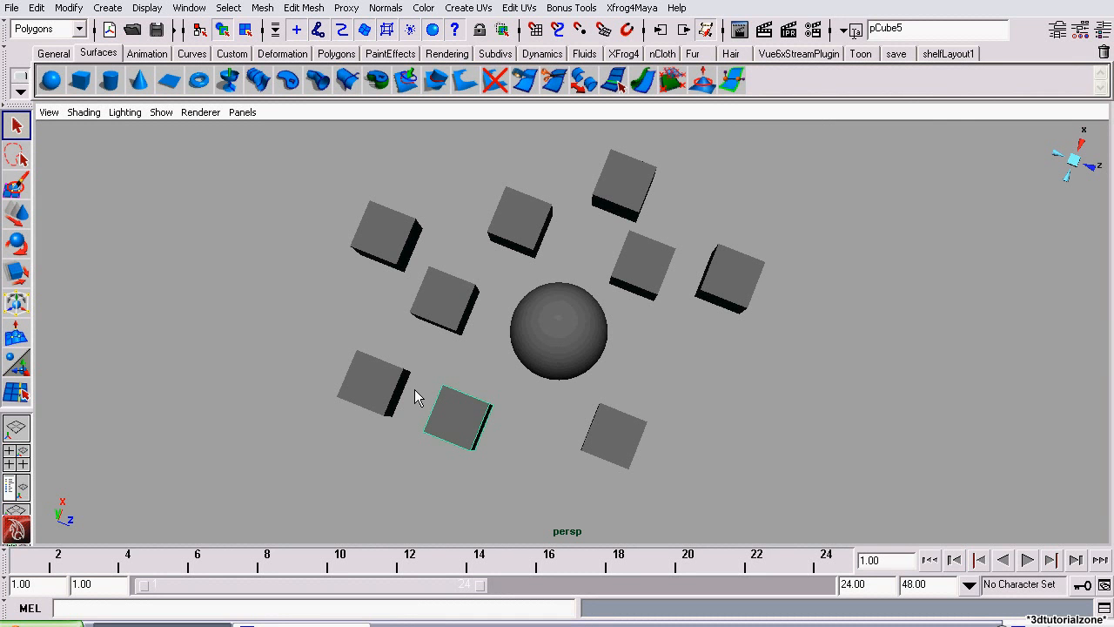
mouse_move(407, 392)
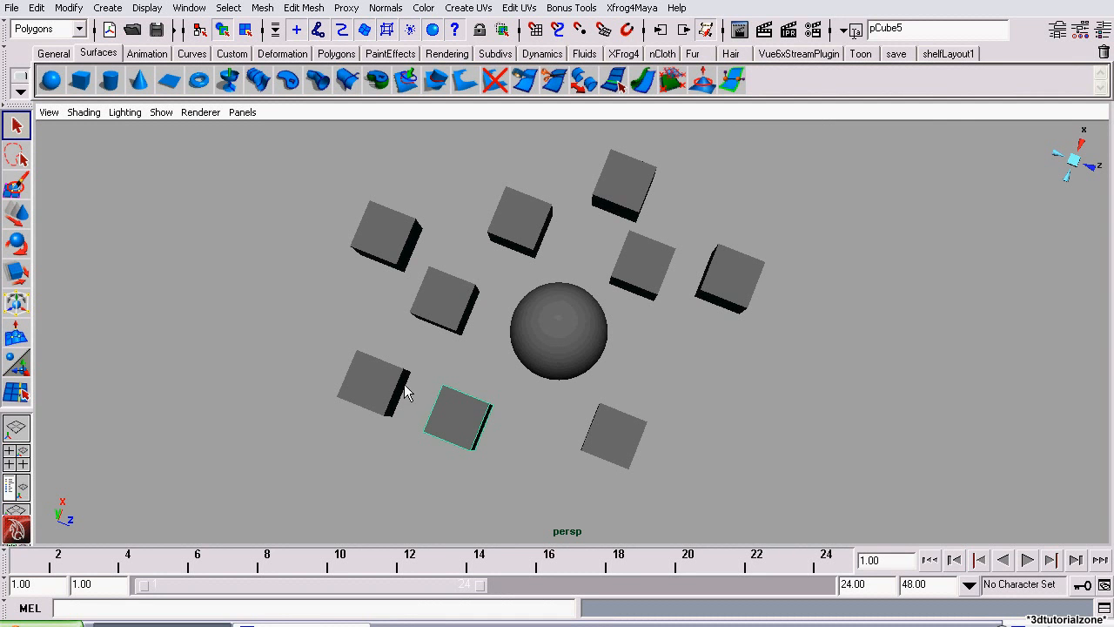
mouse_move(379, 393)
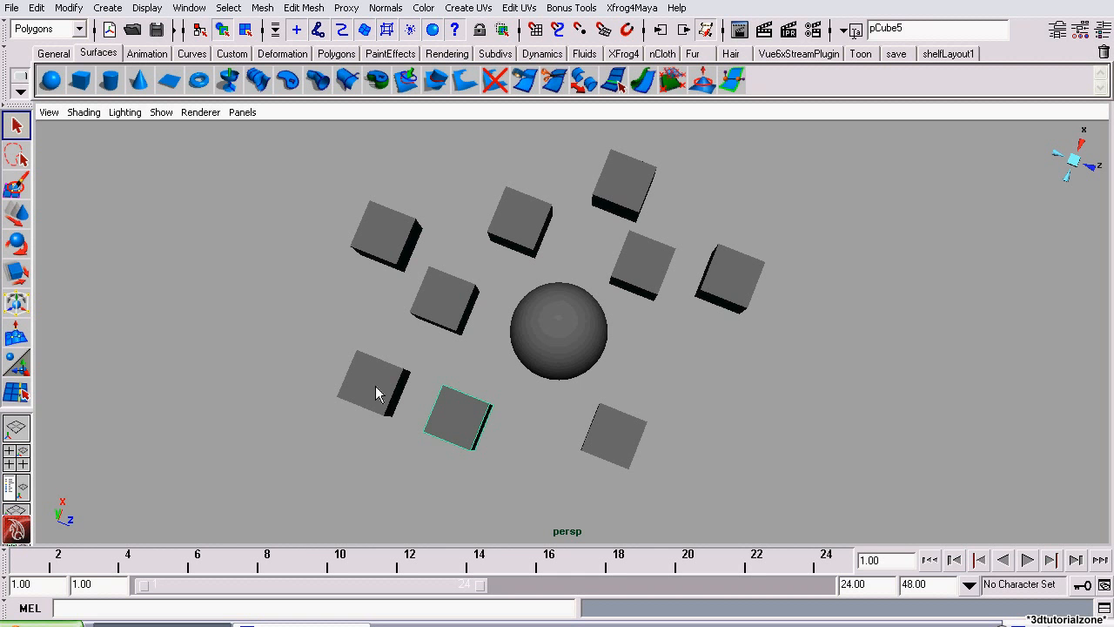
click(374, 383)
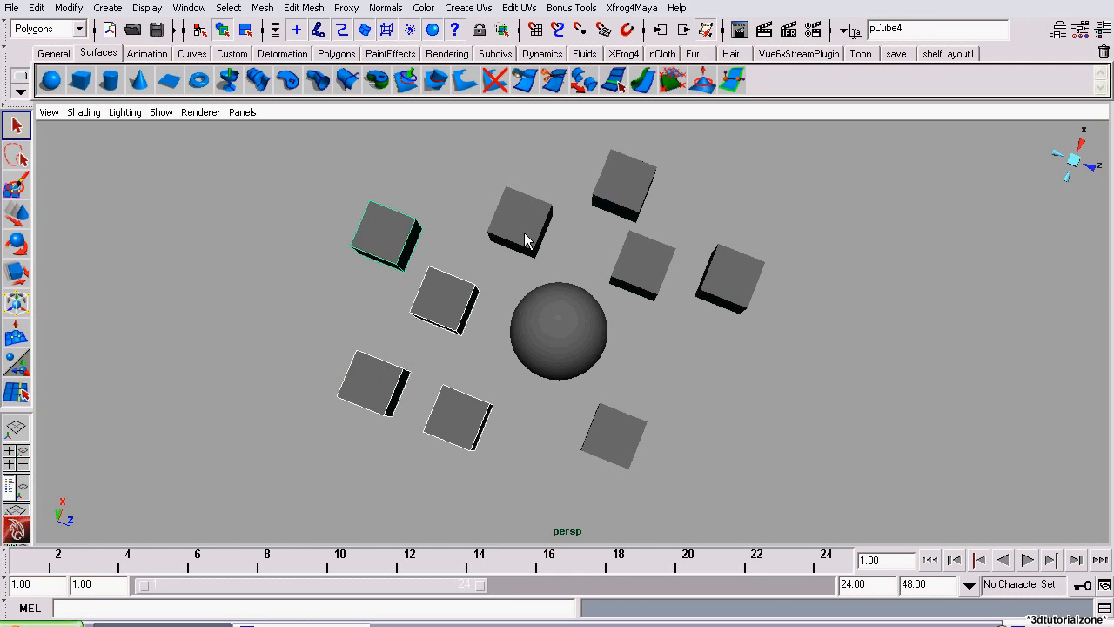
click(520, 225)
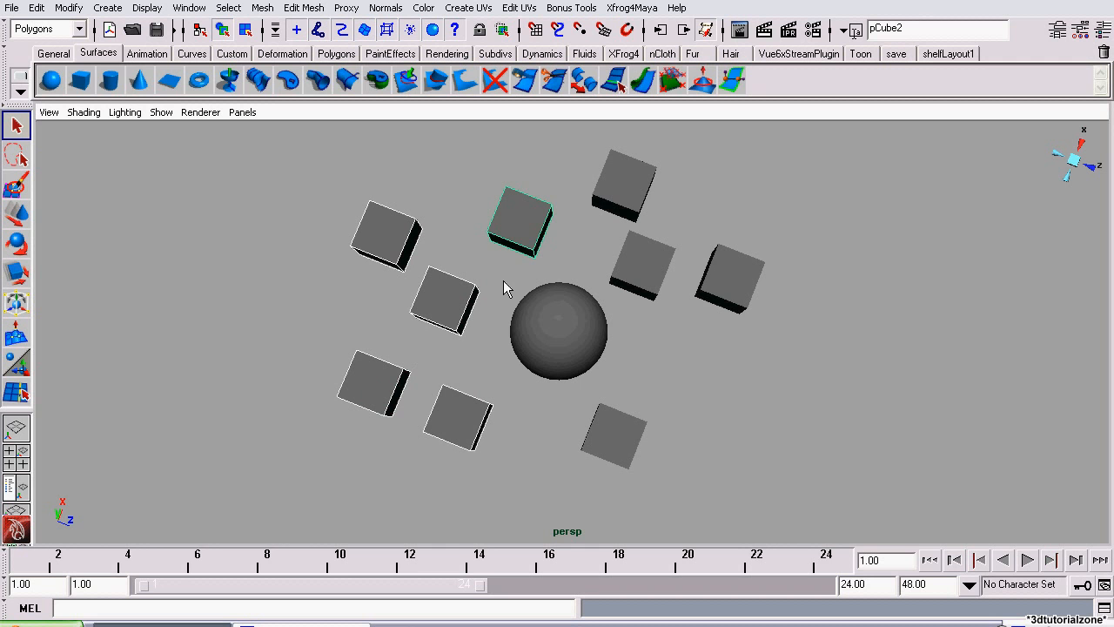
mouse_move(522, 216)
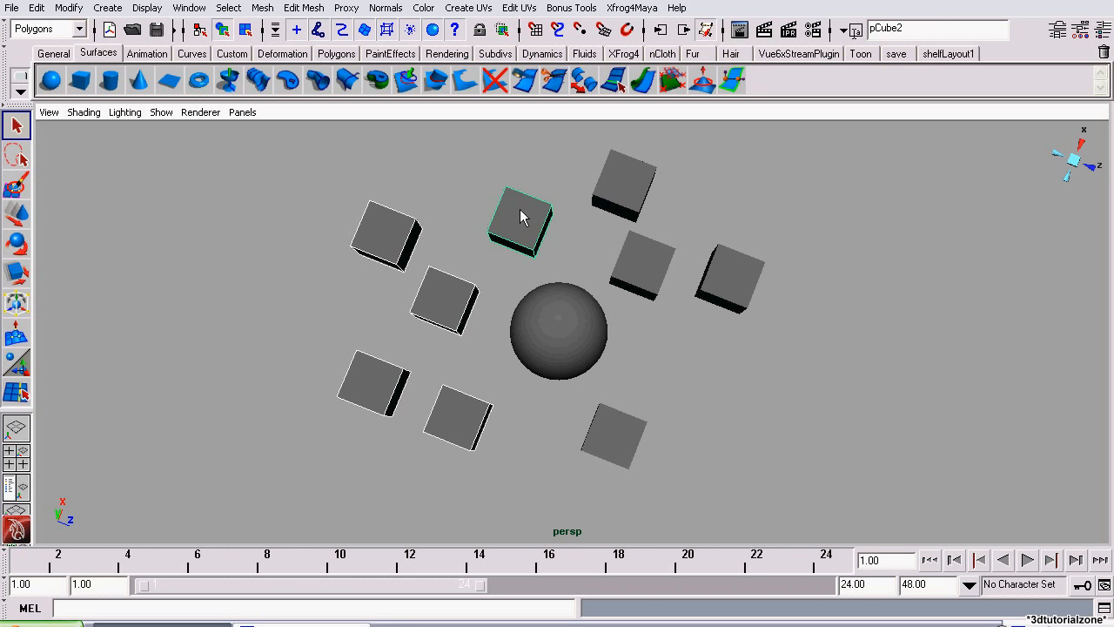
click(386, 235)
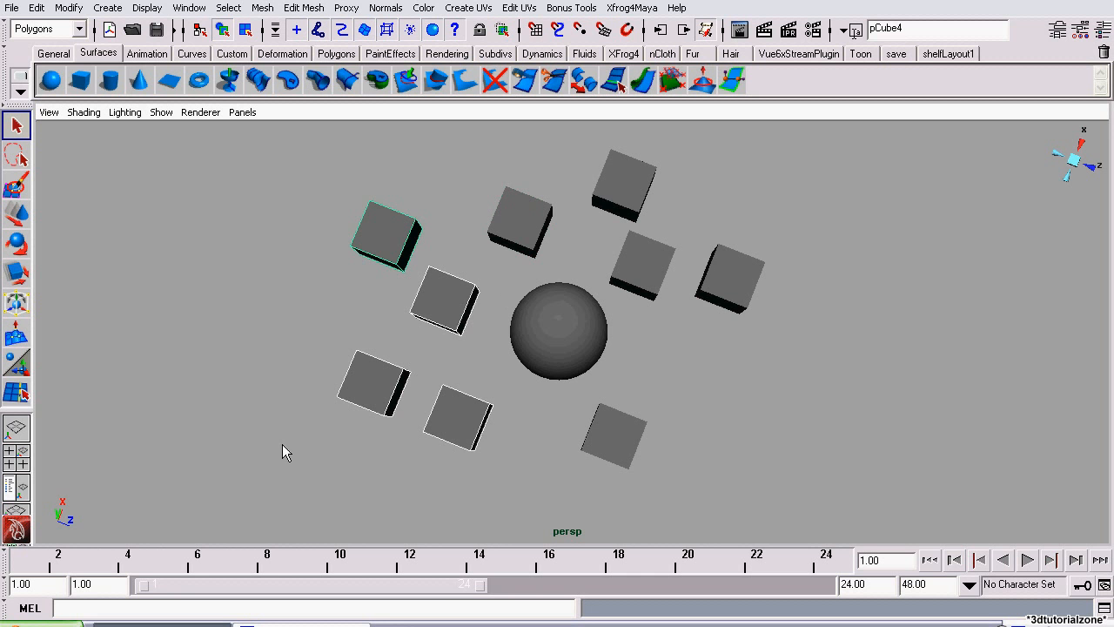
mouse_move(417, 411)
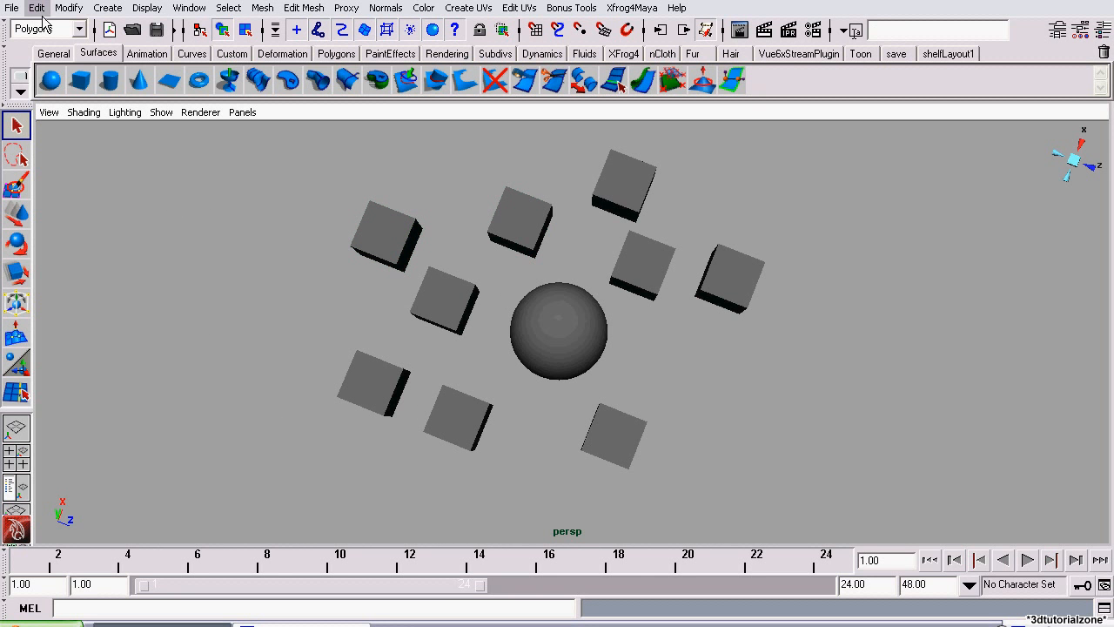
- Activate the Lasso Select Tool from the Edit menu and select the lower-left cube
click(37, 7)
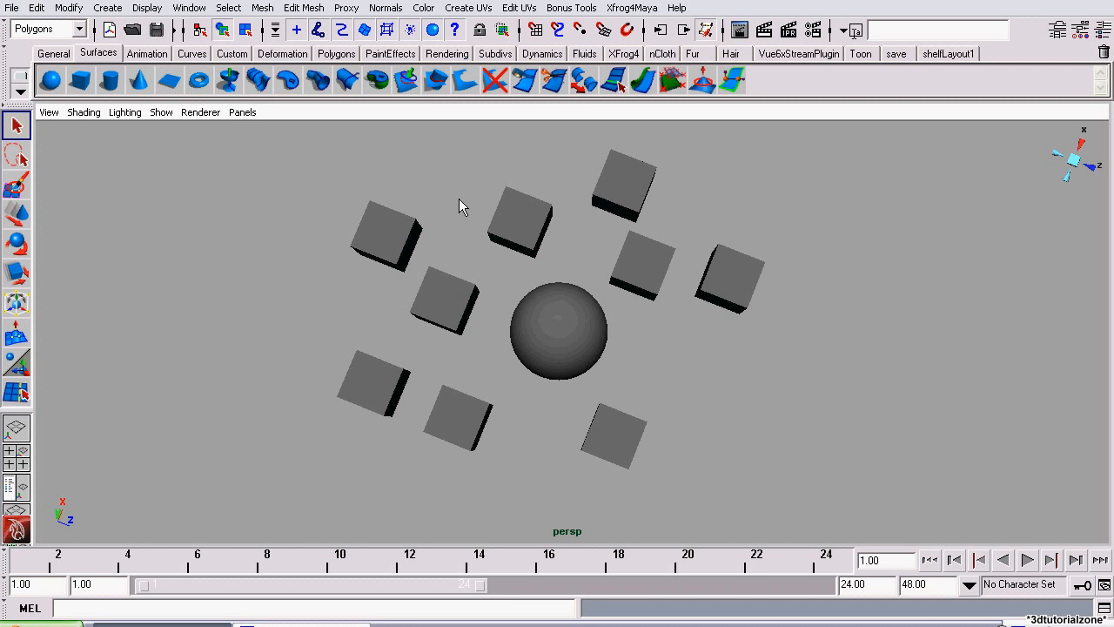
mouse_move(296, 264)
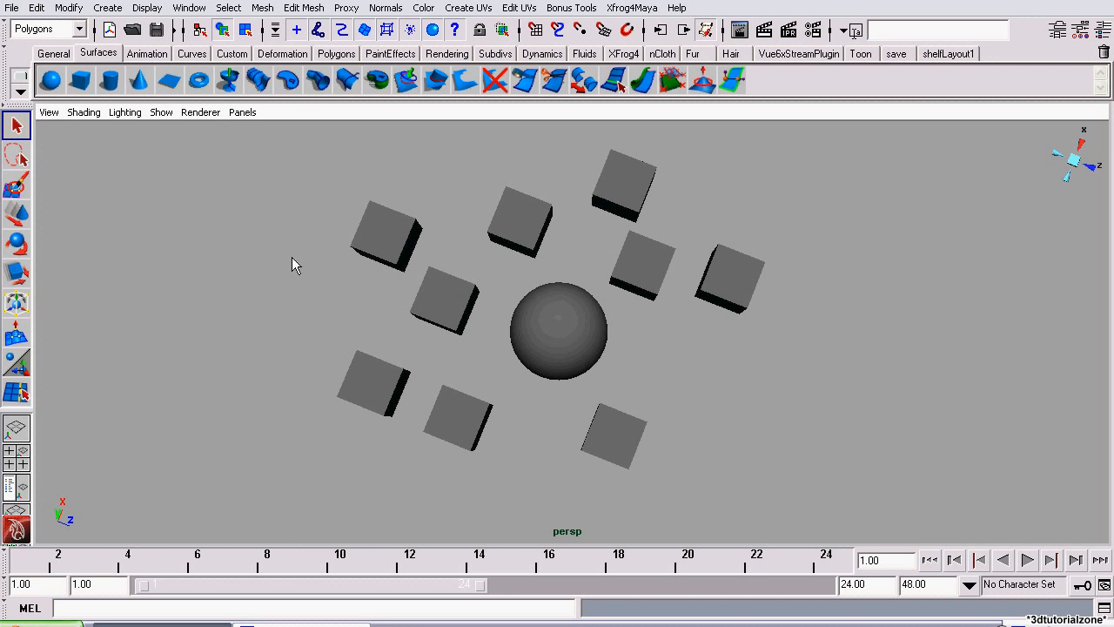
mouse_move(264, 183)
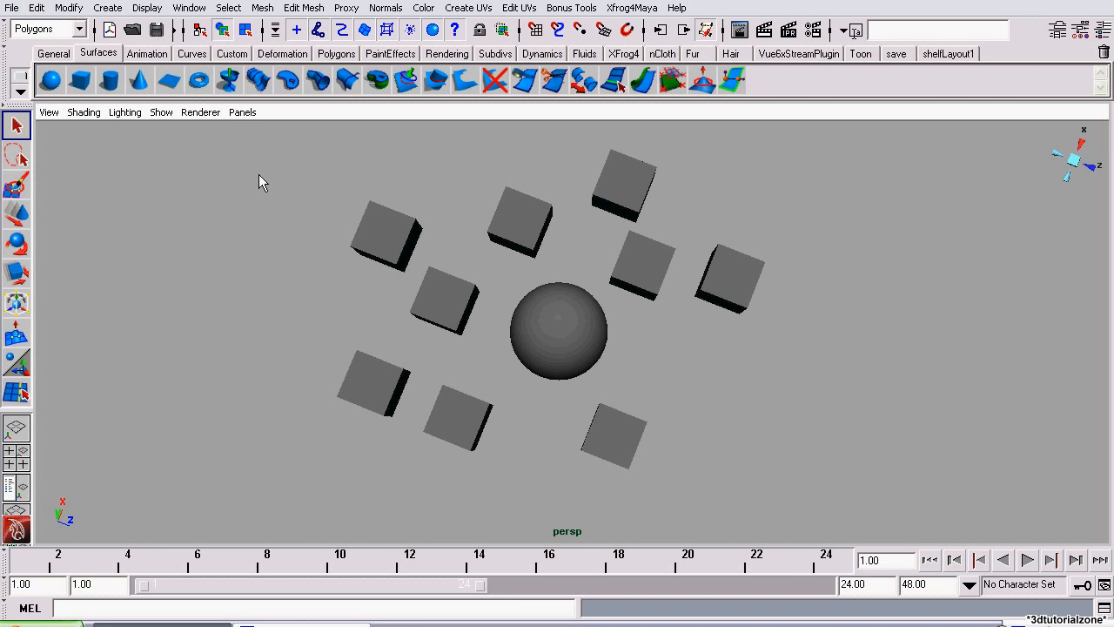
mouse_move(484, 498)
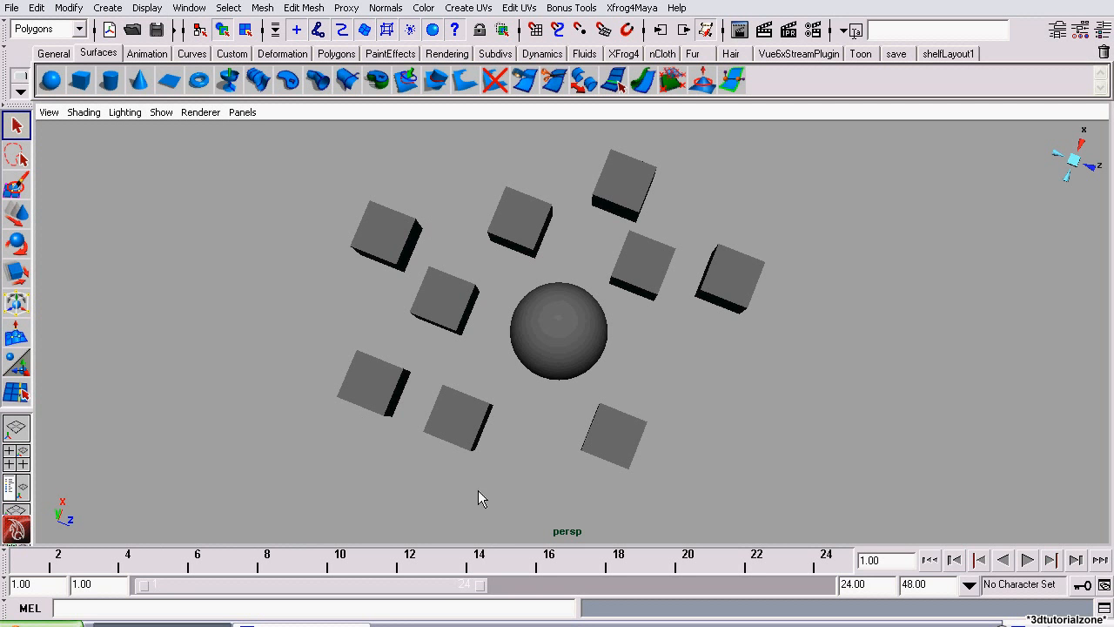
click(375, 386)
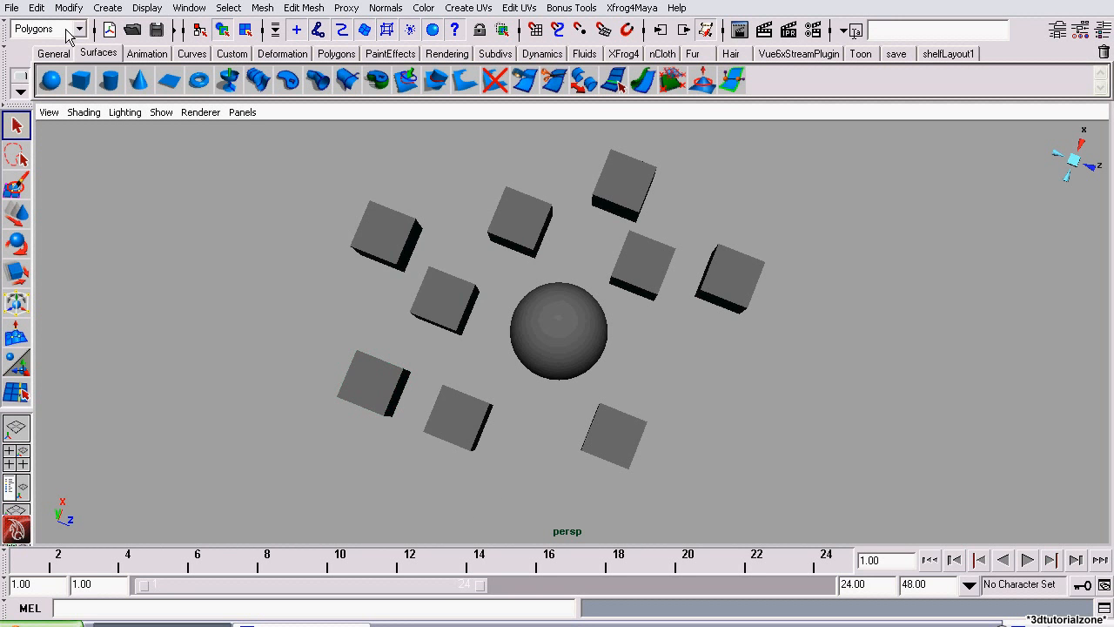
click(37, 7)
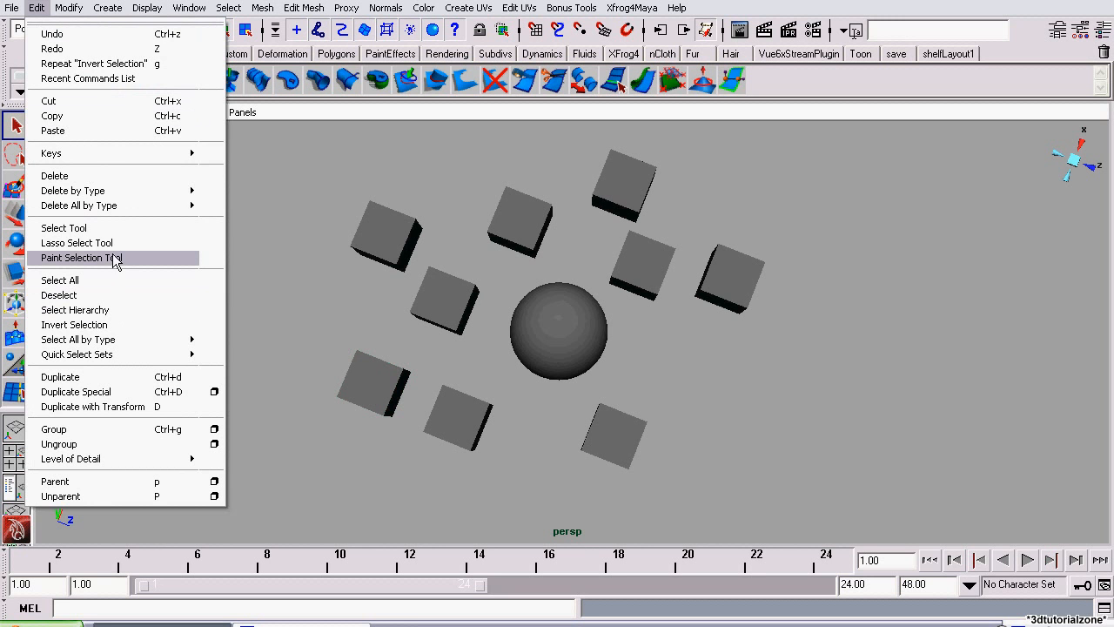
mouse_move(77, 244)
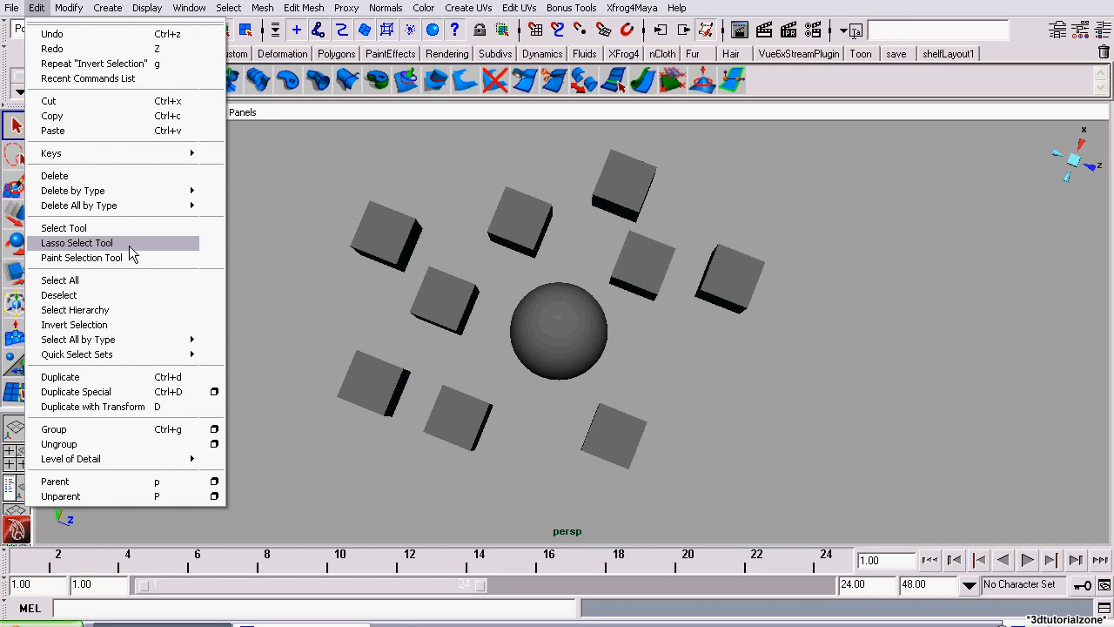
click(77, 243)
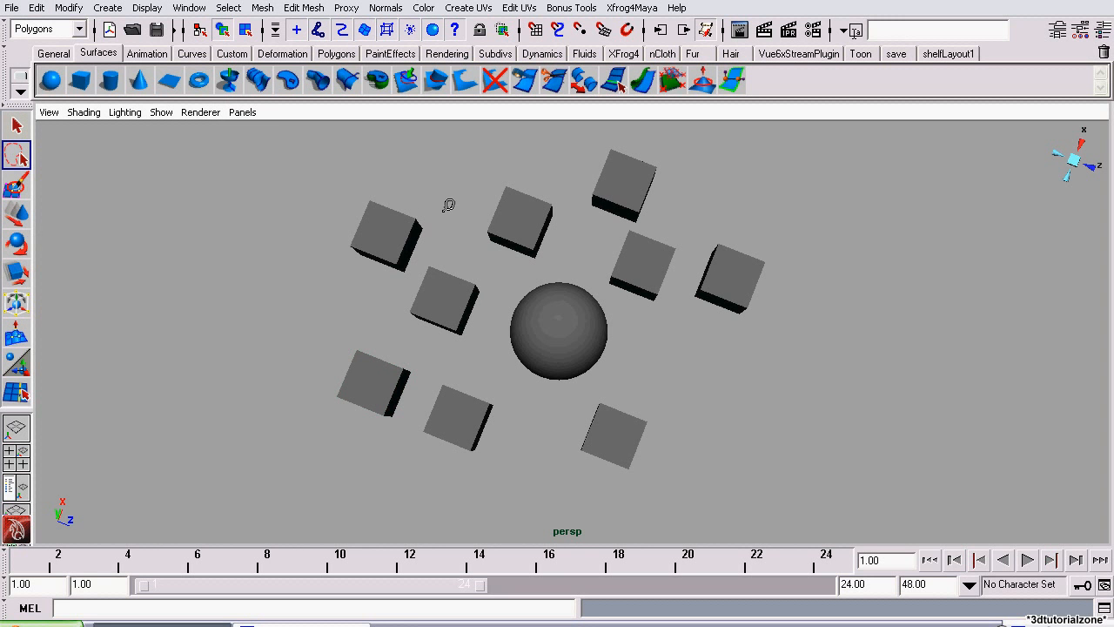
mouse_move(469, 484)
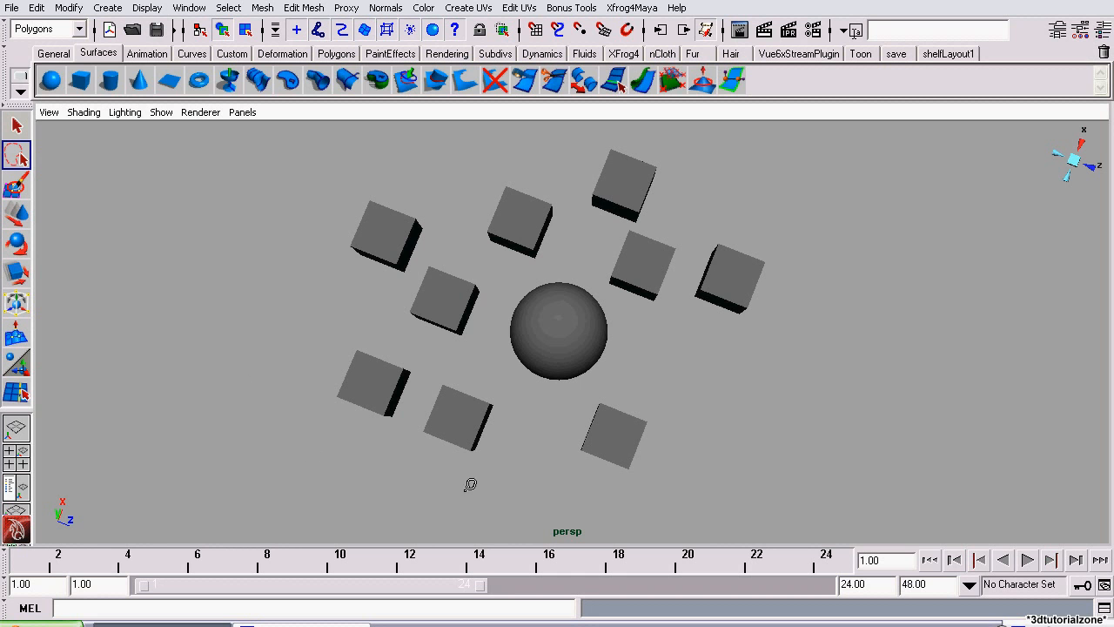
click(372, 386)
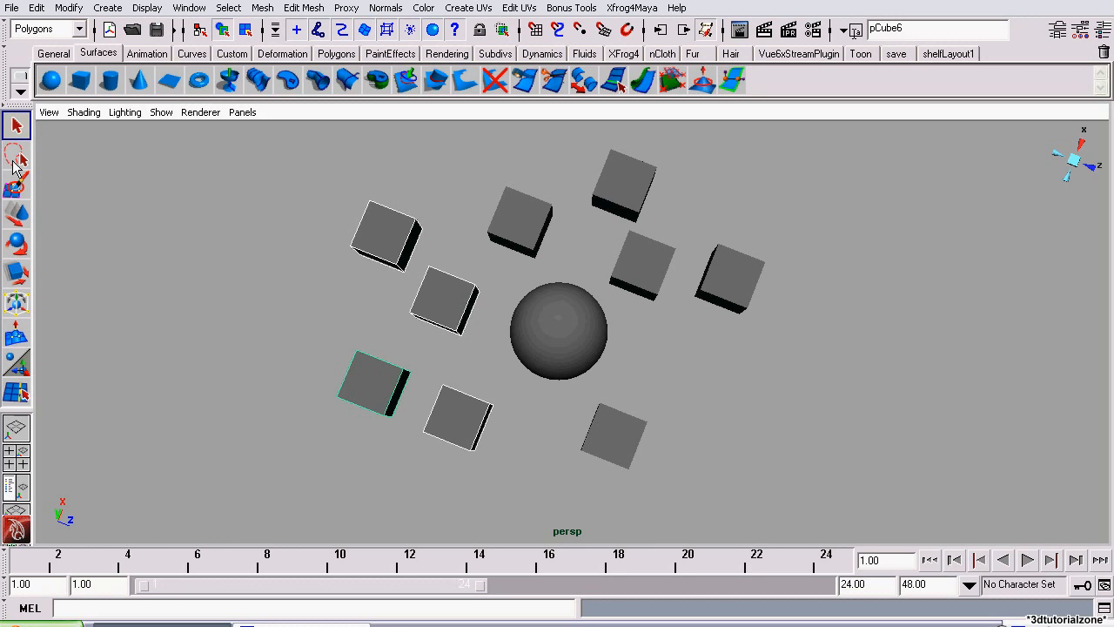
mouse_move(244, 292)
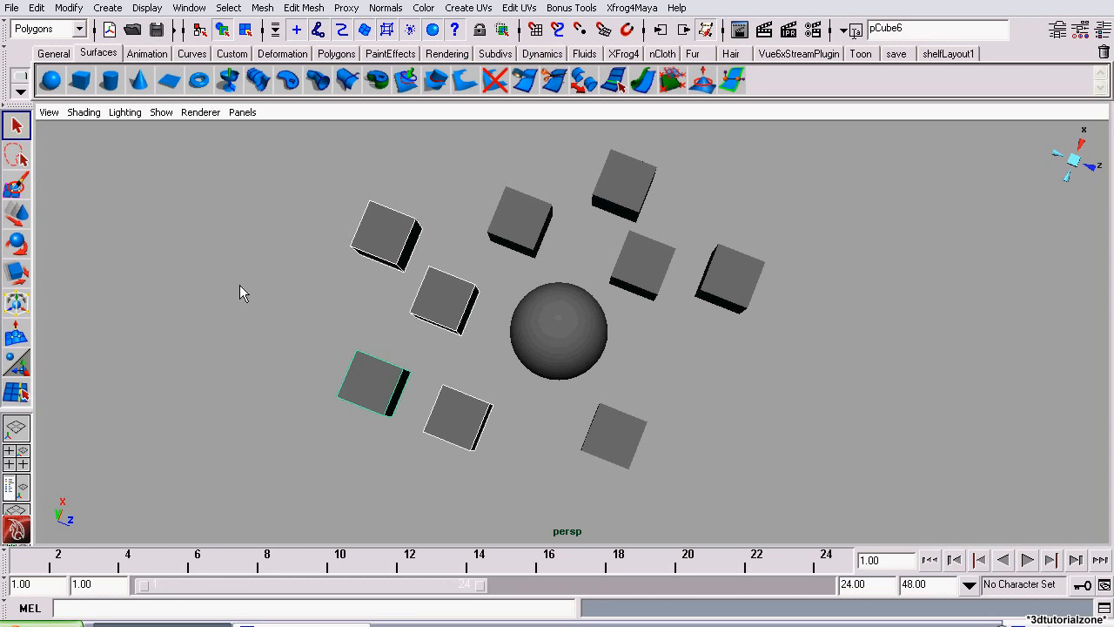